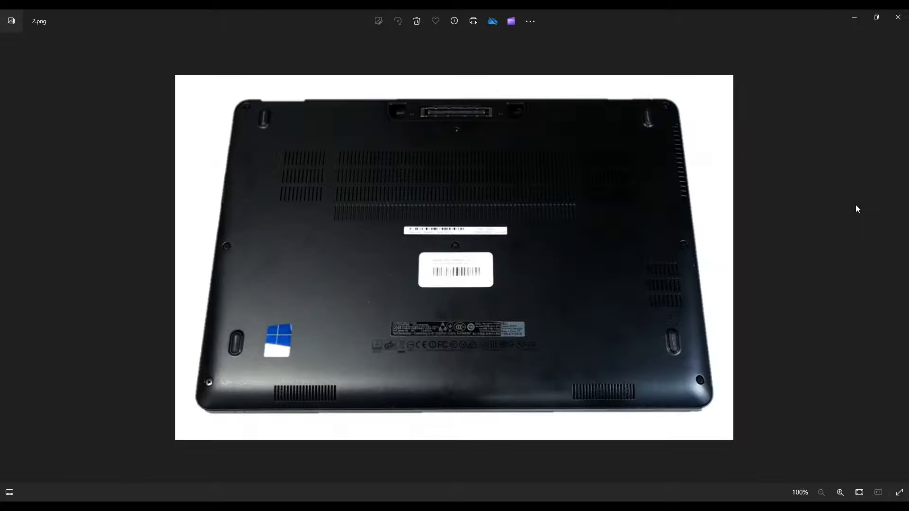
Advance from the plain bottom-case photo to 2-2.png showing the marked screw locations
click(839, 492)
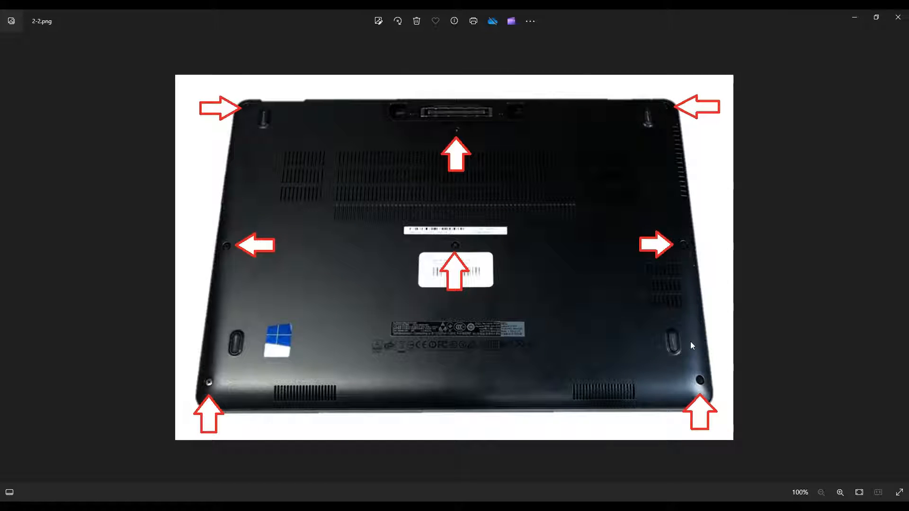
mouse_move(388, 173)
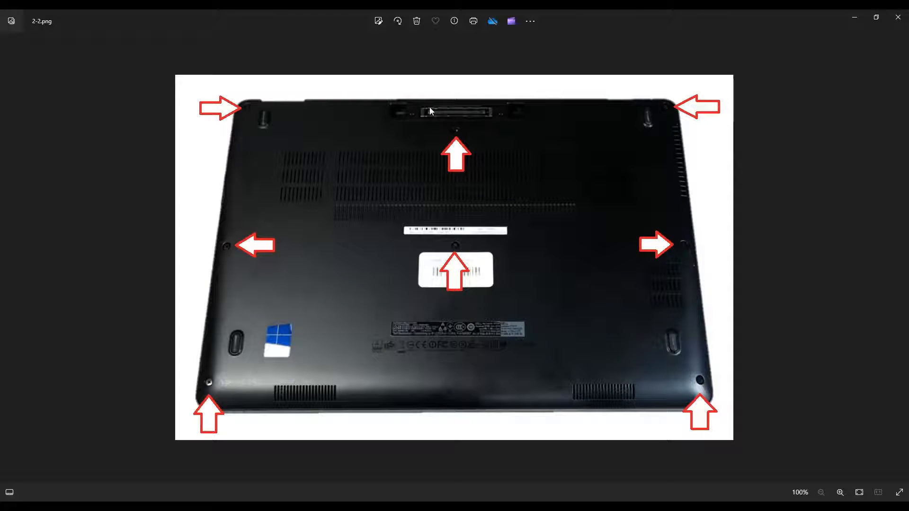
mouse_move(390, 419)
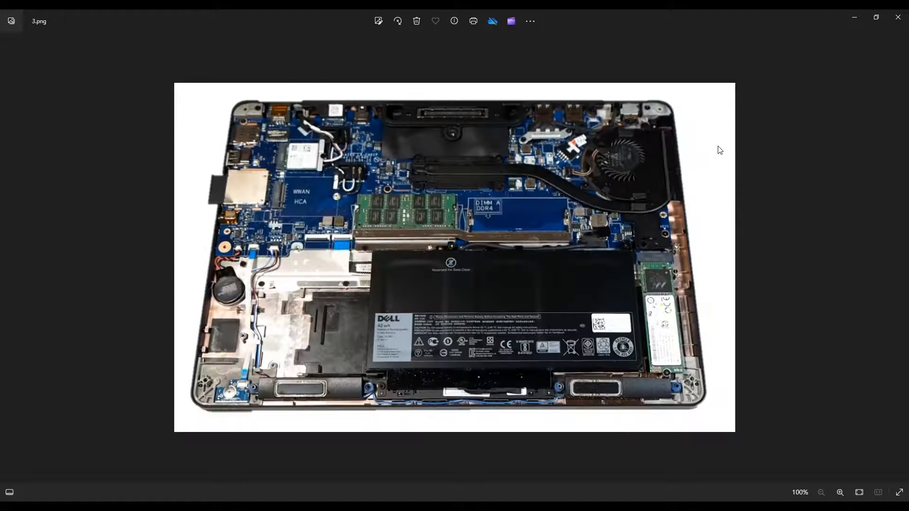
Zoom the laptop interior photo 3.png in to 121%
click(839, 493)
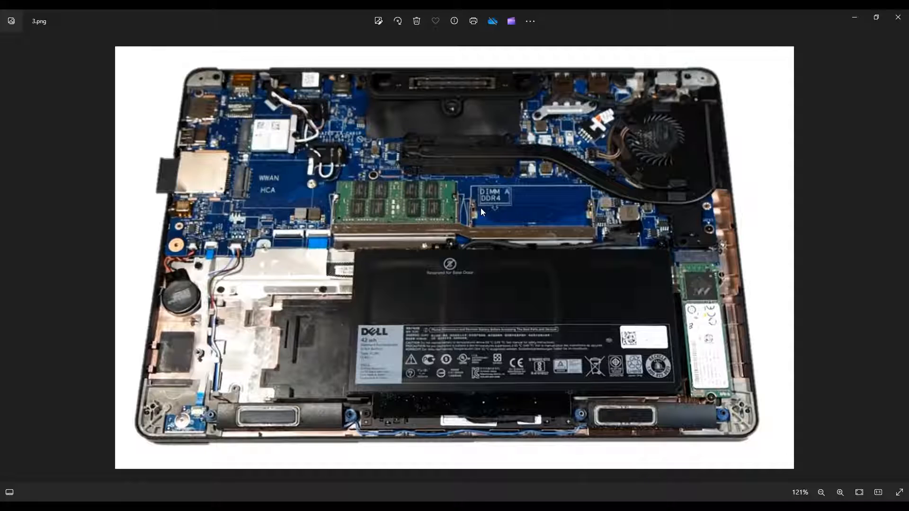
mouse_move(592, 258)
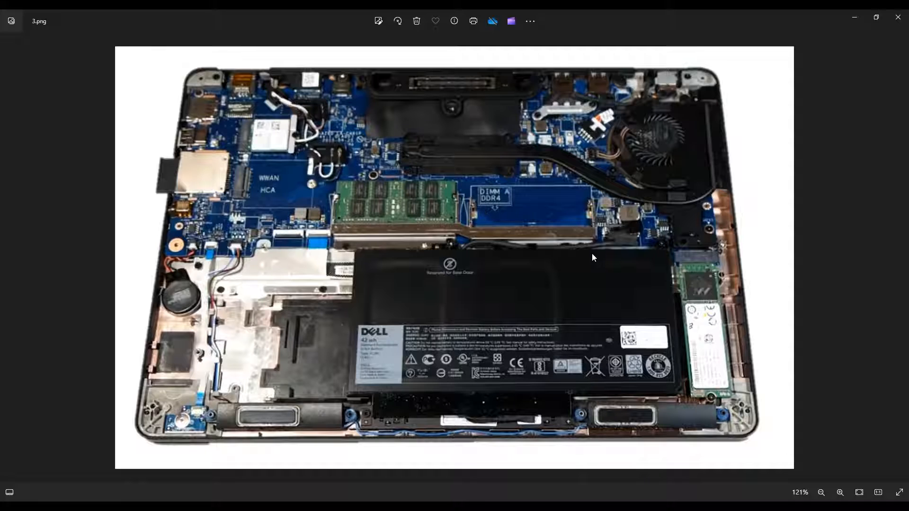
mouse_move(426, 296)
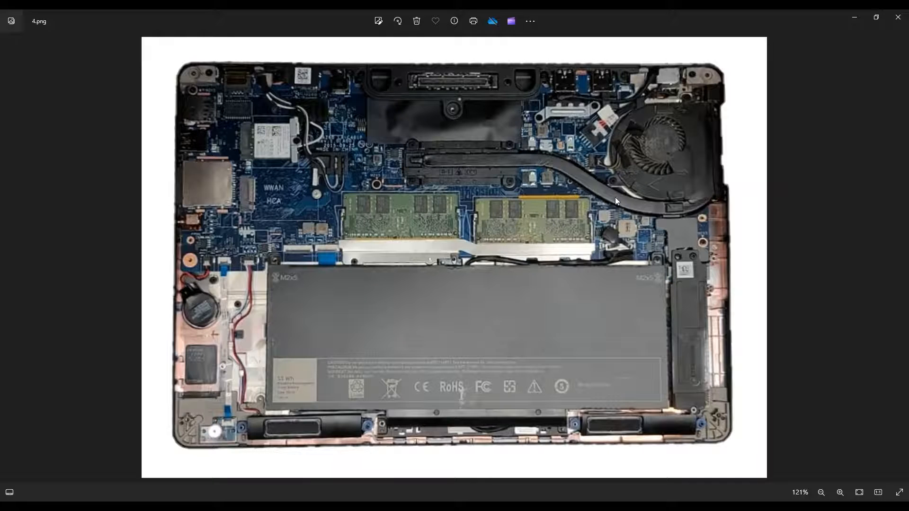
mouse_move(581, 185)
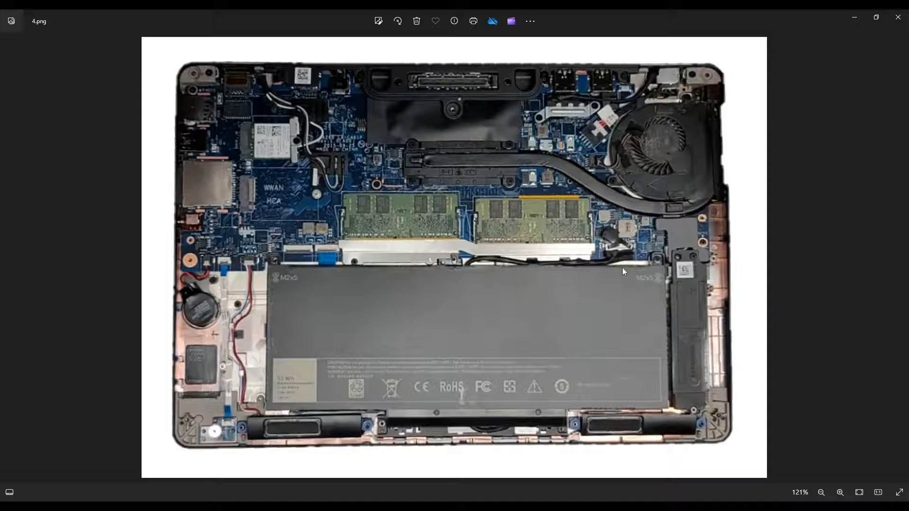
mouse_move(618, 274)
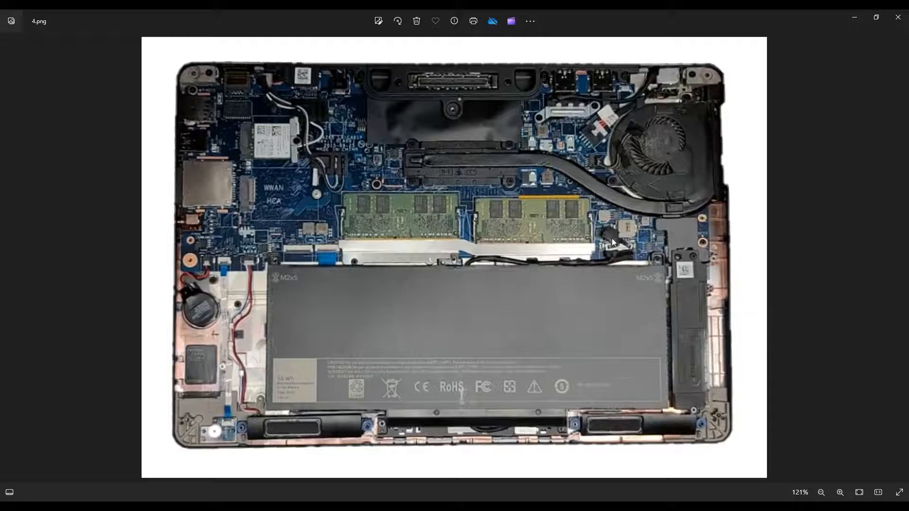
mouse_move(641, 333)
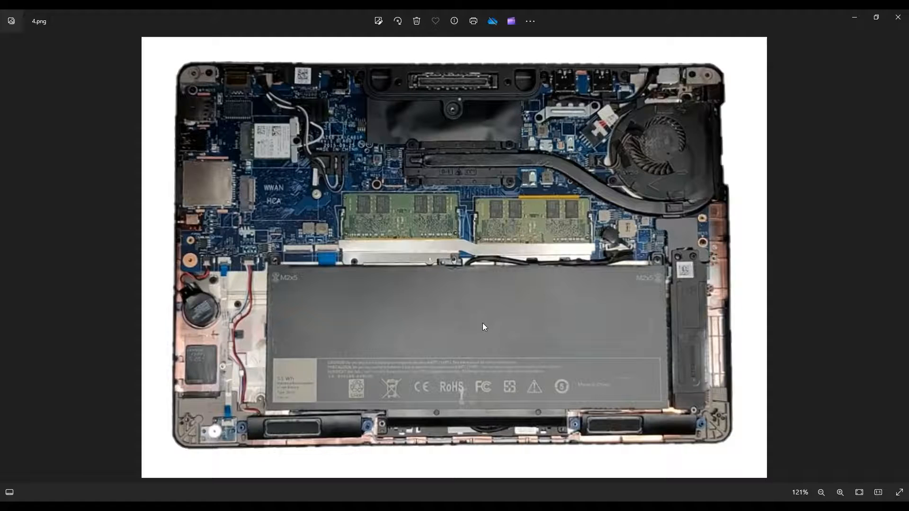
mouse_move(689, 134)
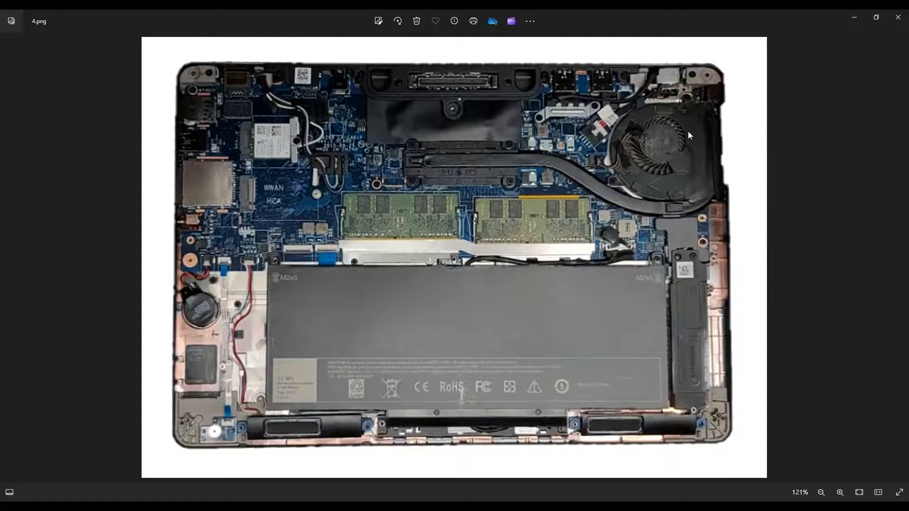
mouse_move(519, 163)
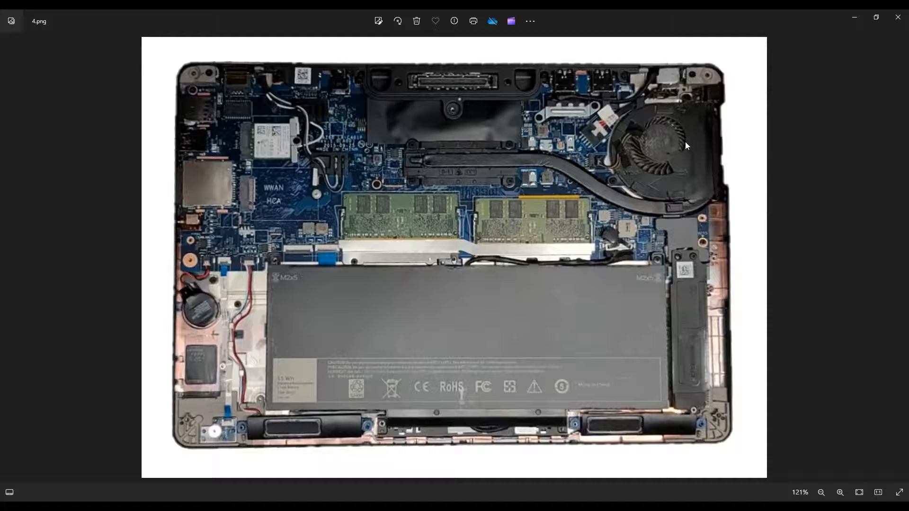
mouse_move(682, 148)
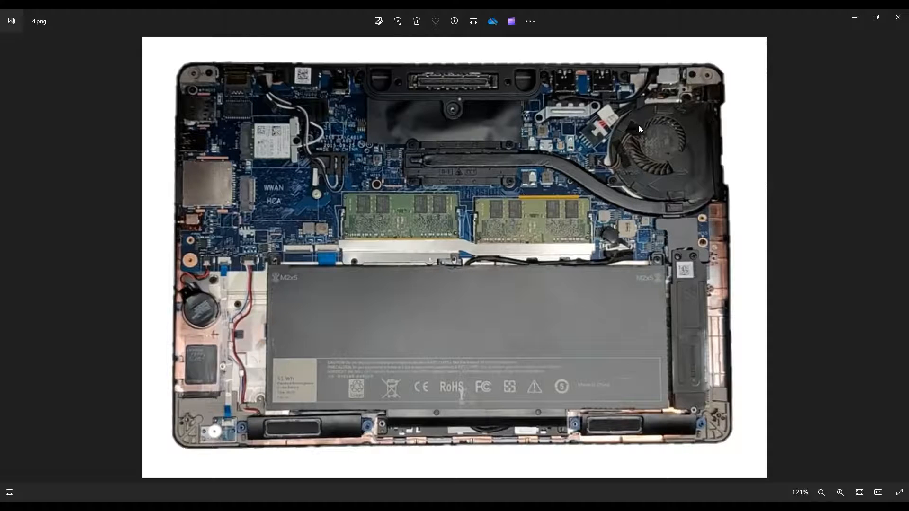
mouse_move(694, 155)
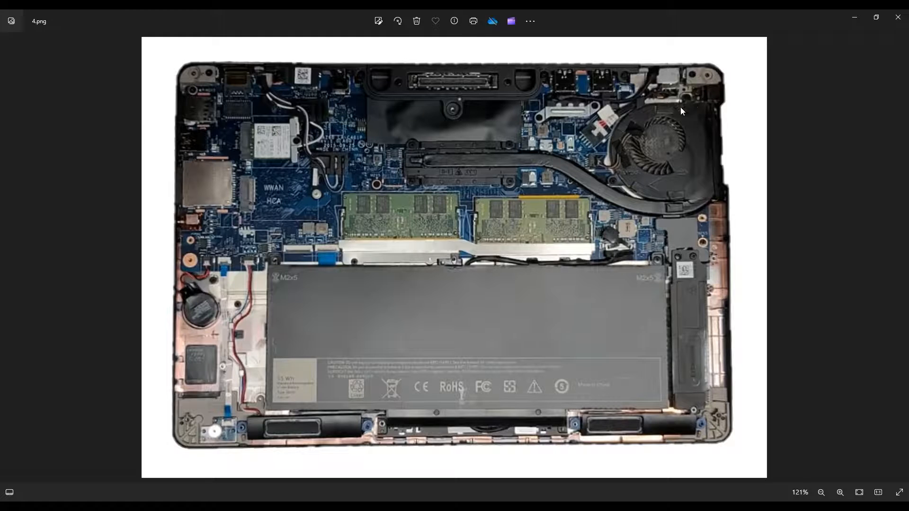
mouse_move(625, 187)
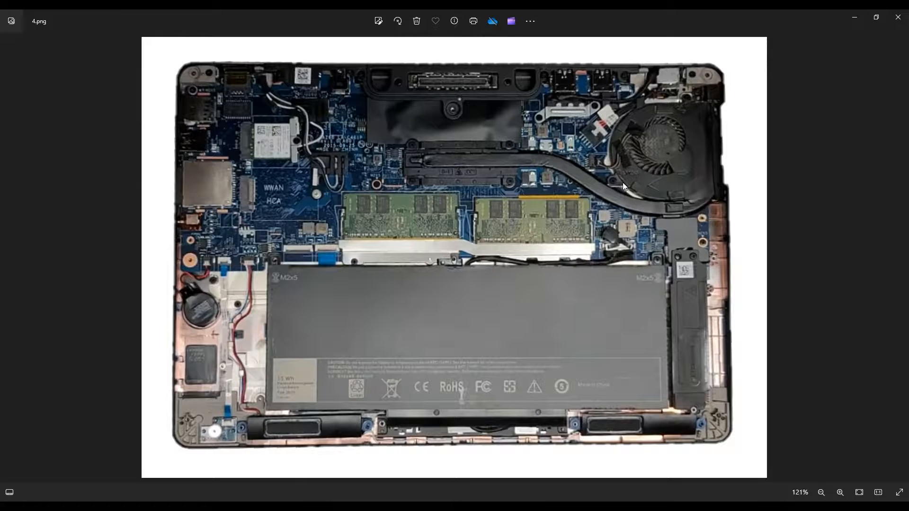
mouse_move(597, 165)
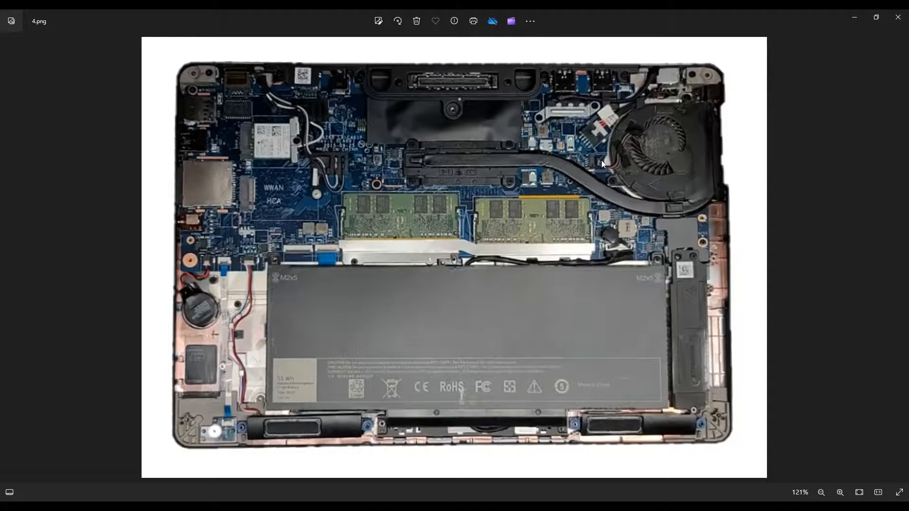
mouse_move(589, 168)
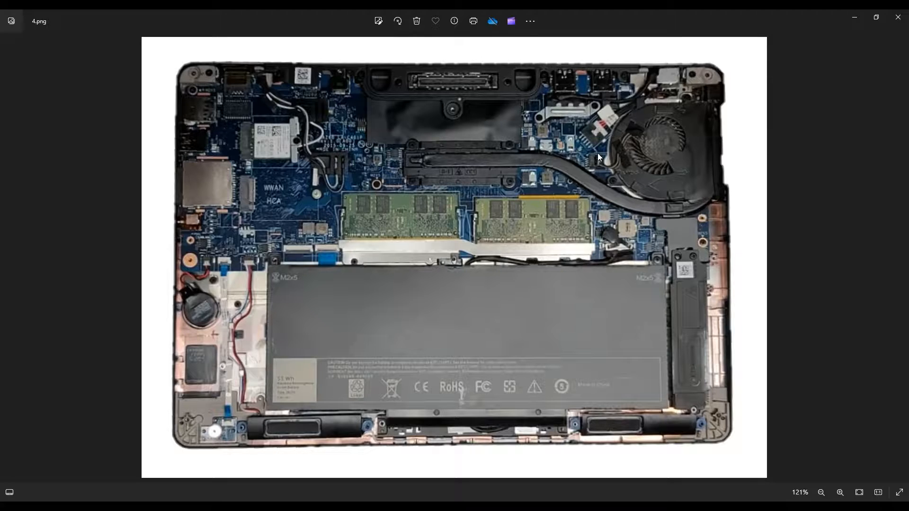
mouse_move(610, 184)
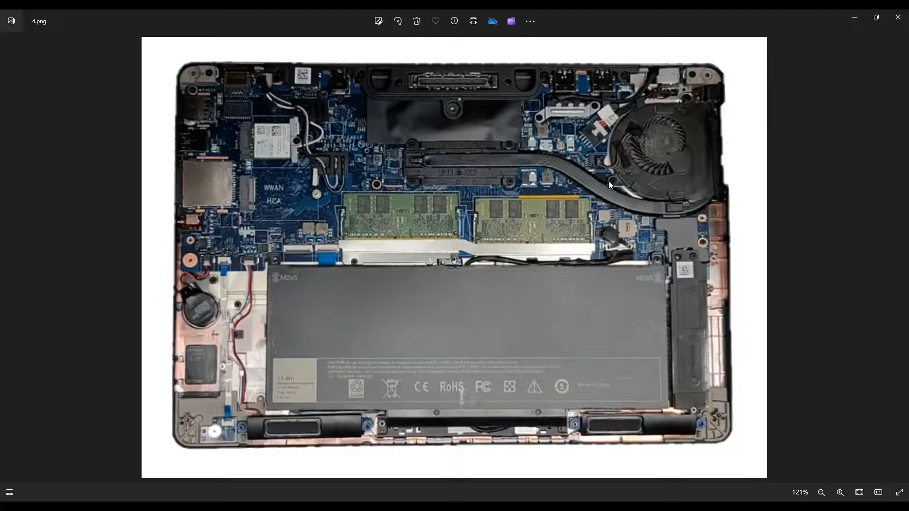
mouse_move(472, 181)
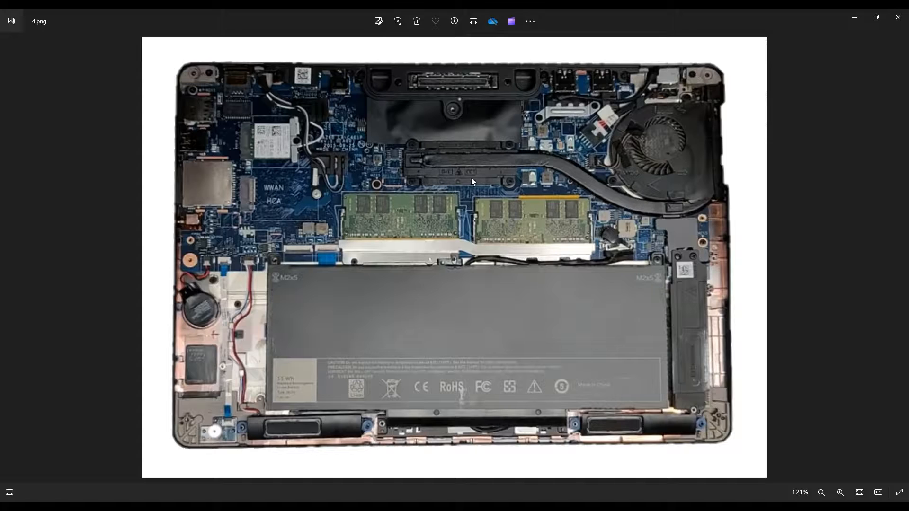
mouse_move(510, 150)
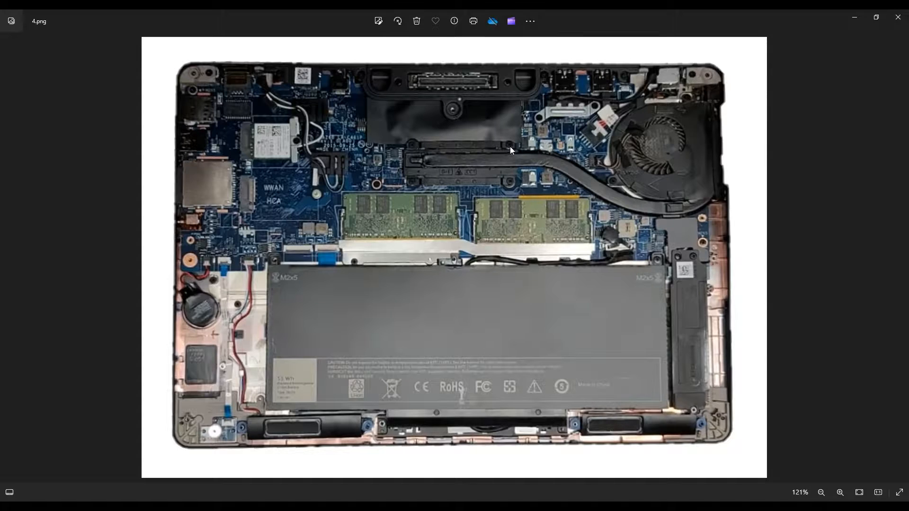
mouse_move(483, 183)
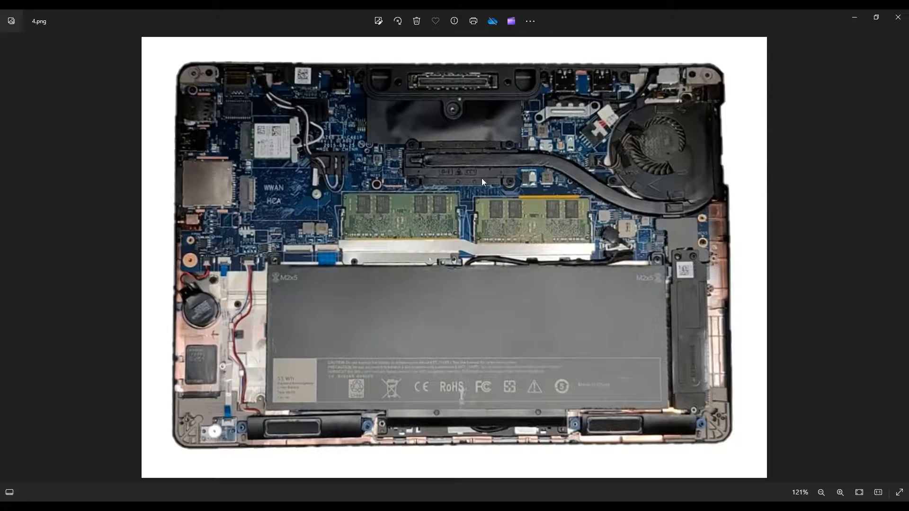
mouse_move(751, 148)
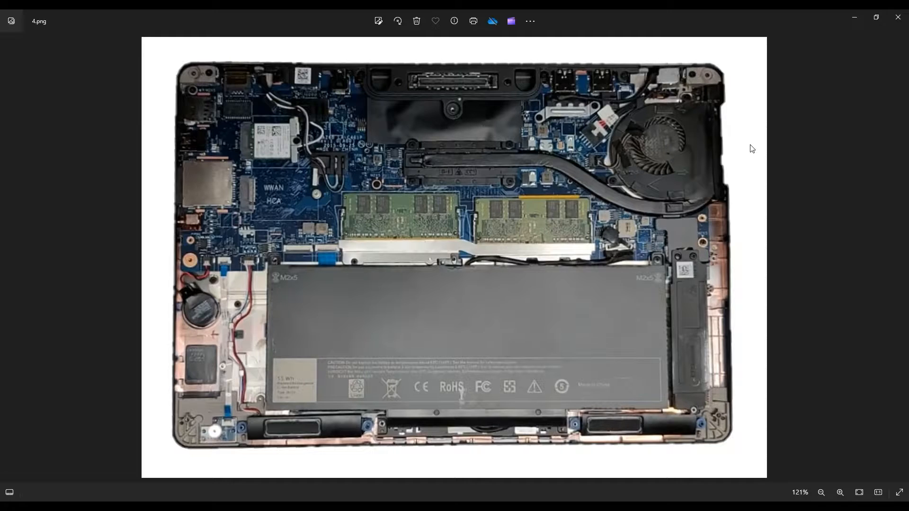
mouse_move(708, 191)
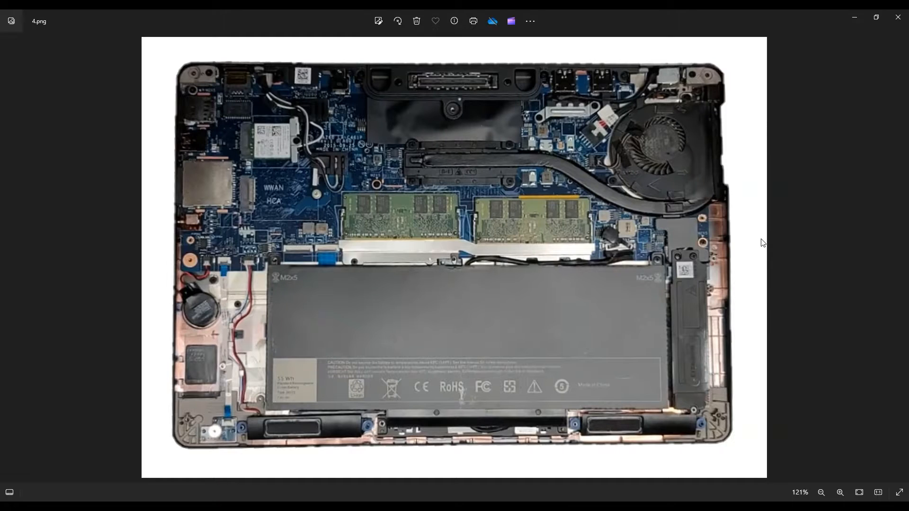
mouse_move(758, 259)
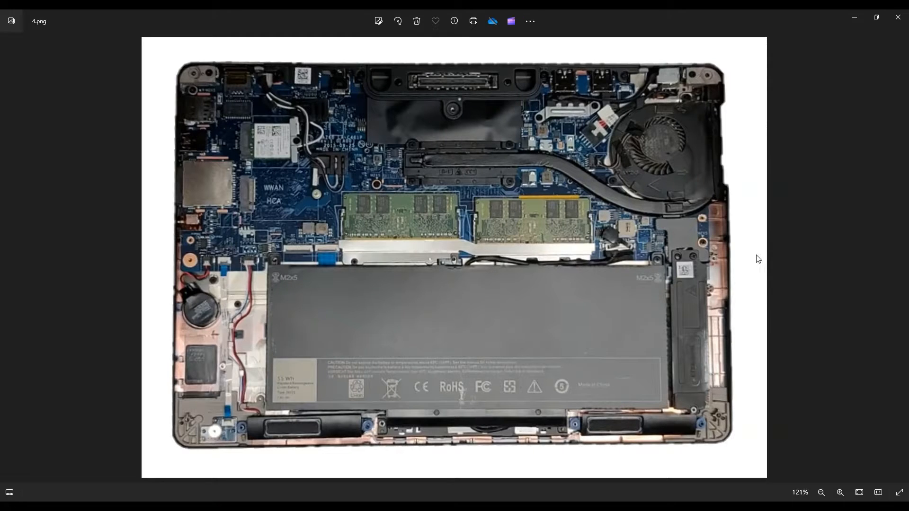
mouse_move(643, 194)
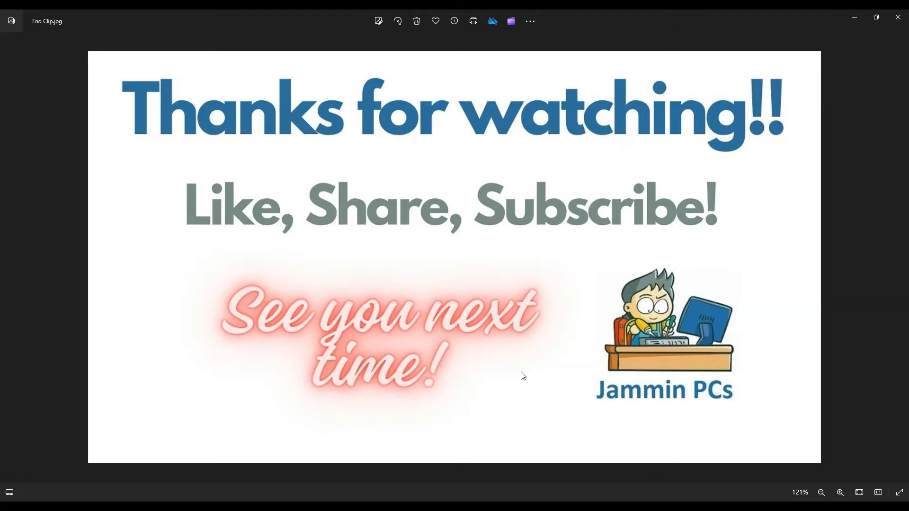
mouse_move(457, 400)
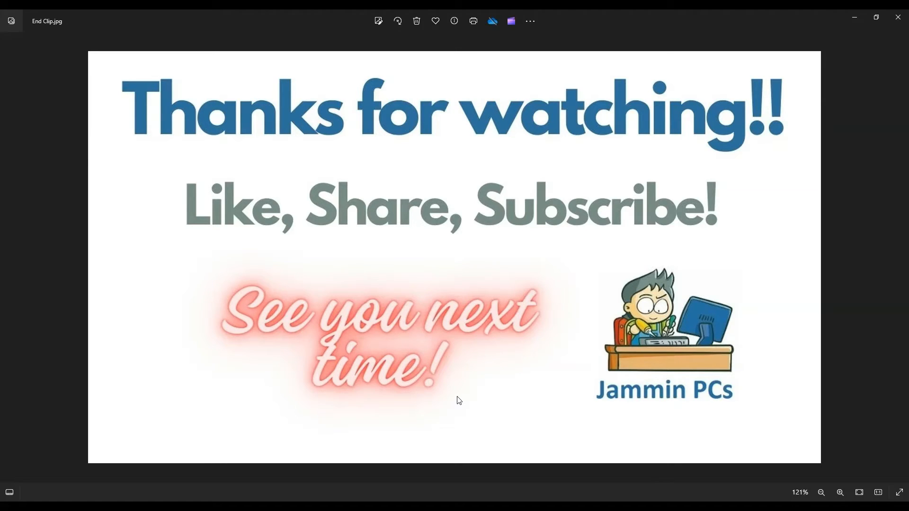